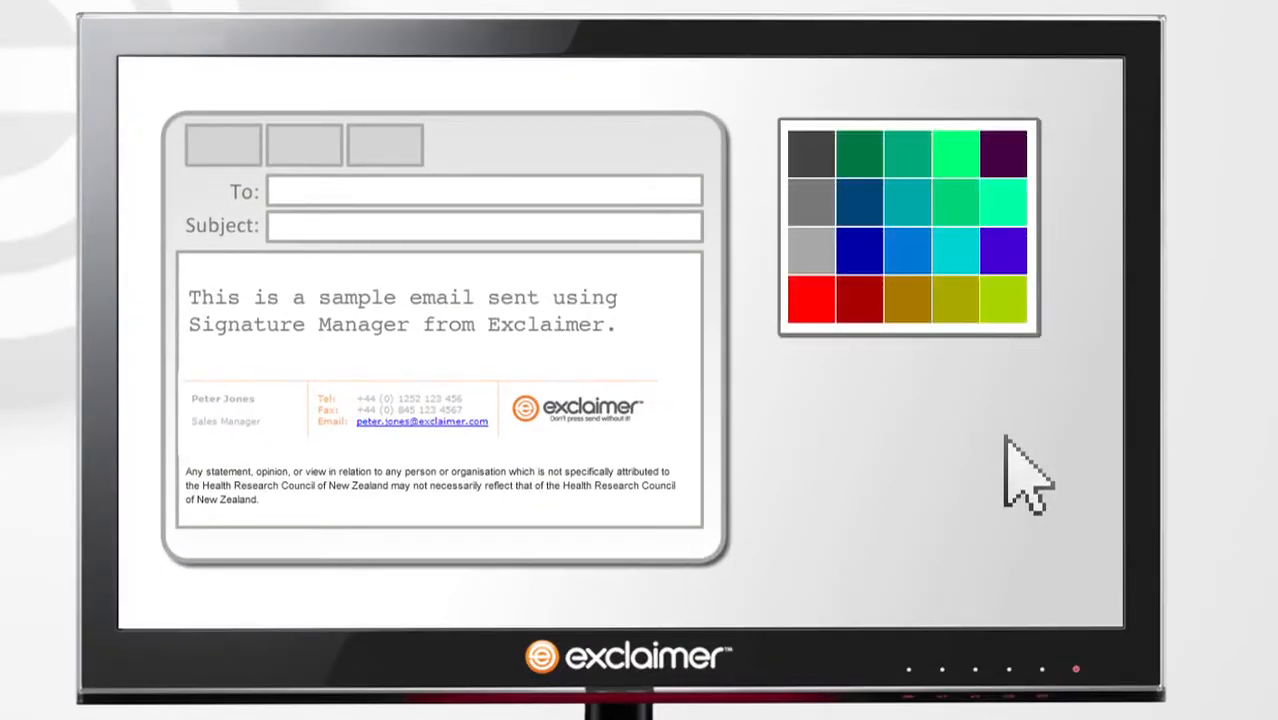
mouse_move(990, 345)
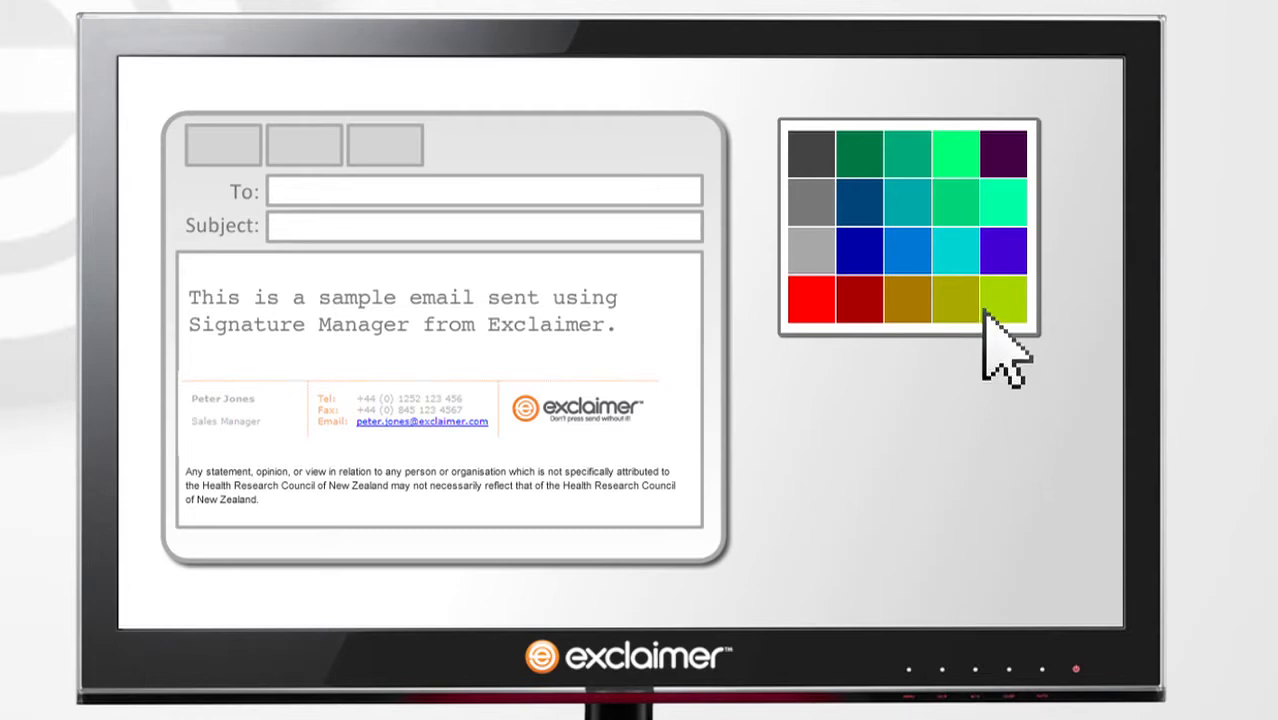